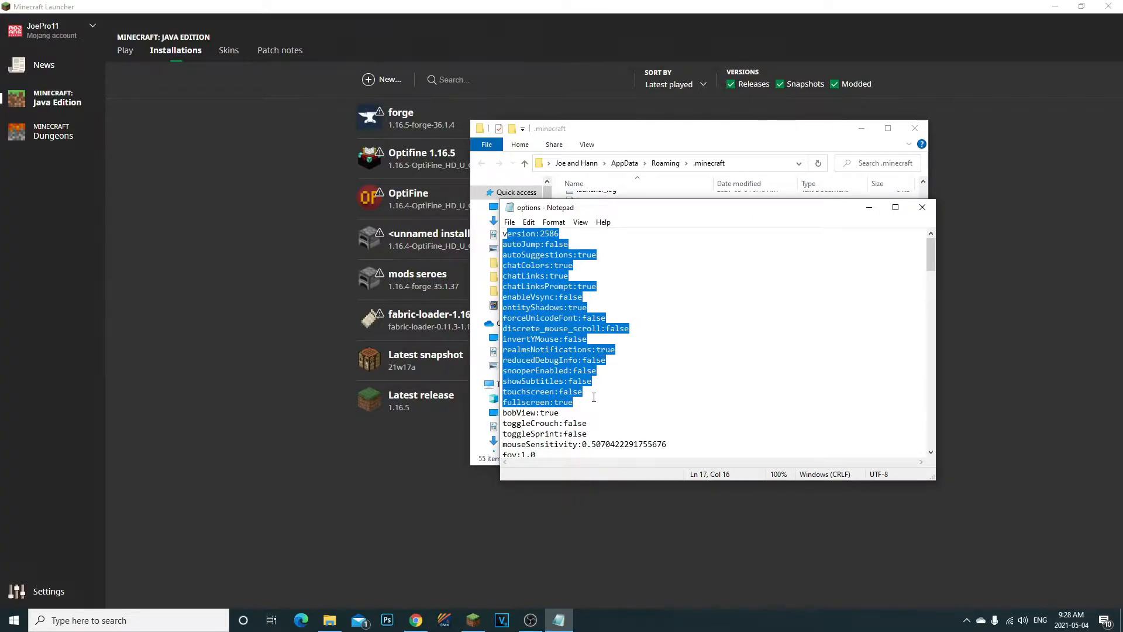
Step: Deselect the options text, scroll down, and mark the gamma:20.0 line
click(584, 392)
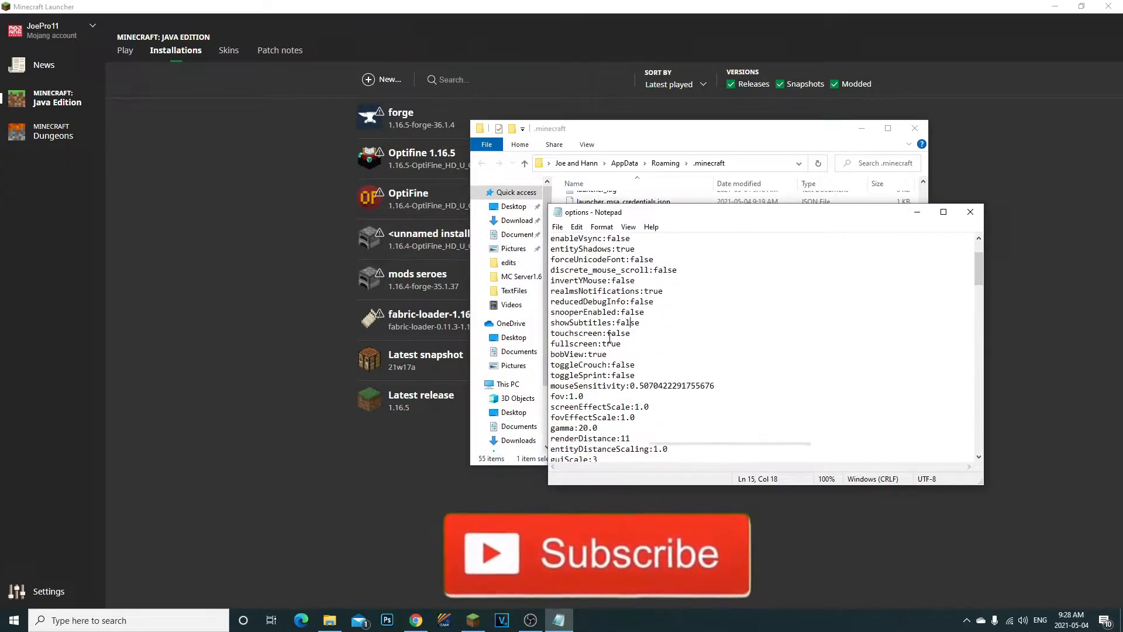
scroll(down, 3)
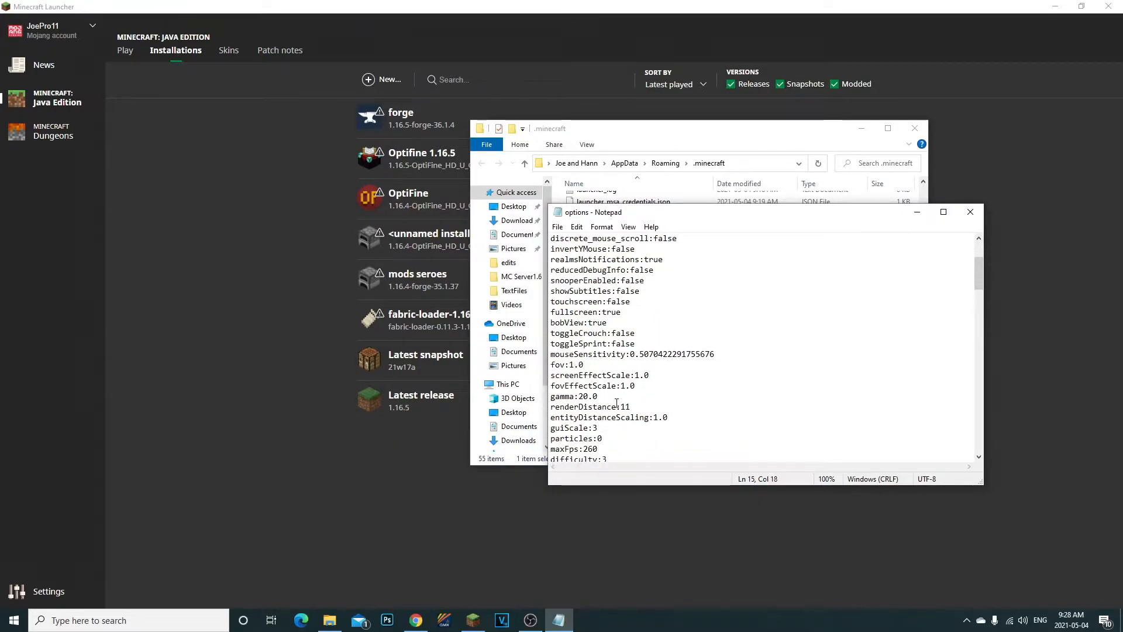
click(568, 396)
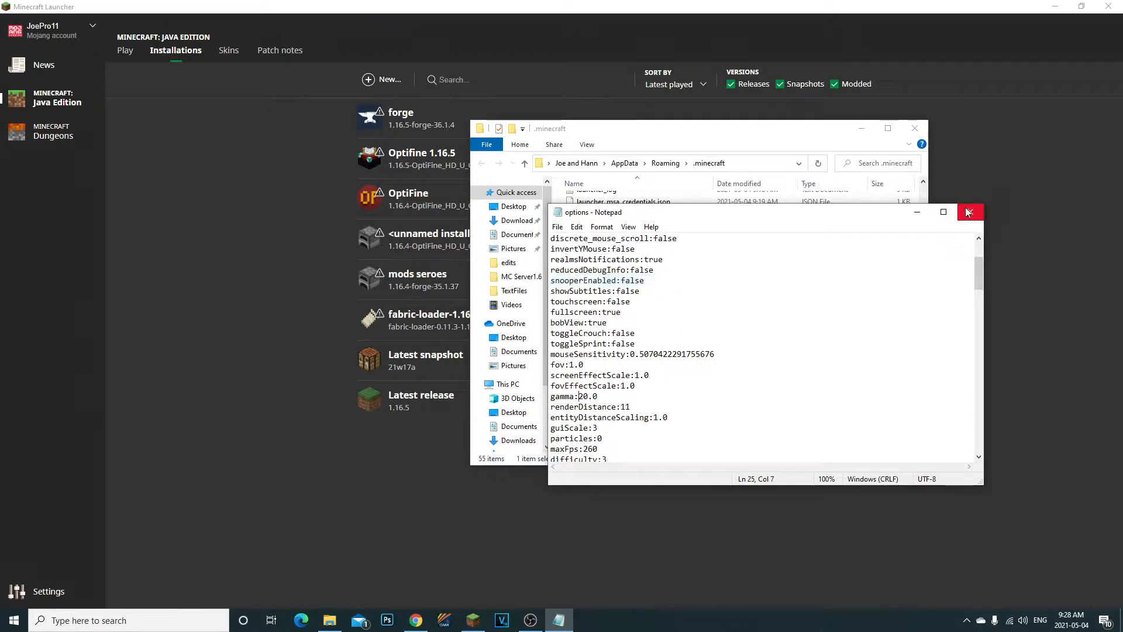
Step: Close Notepad, open the unnamed installation's .minecraft folder, then close Explorer
click(969, 212)
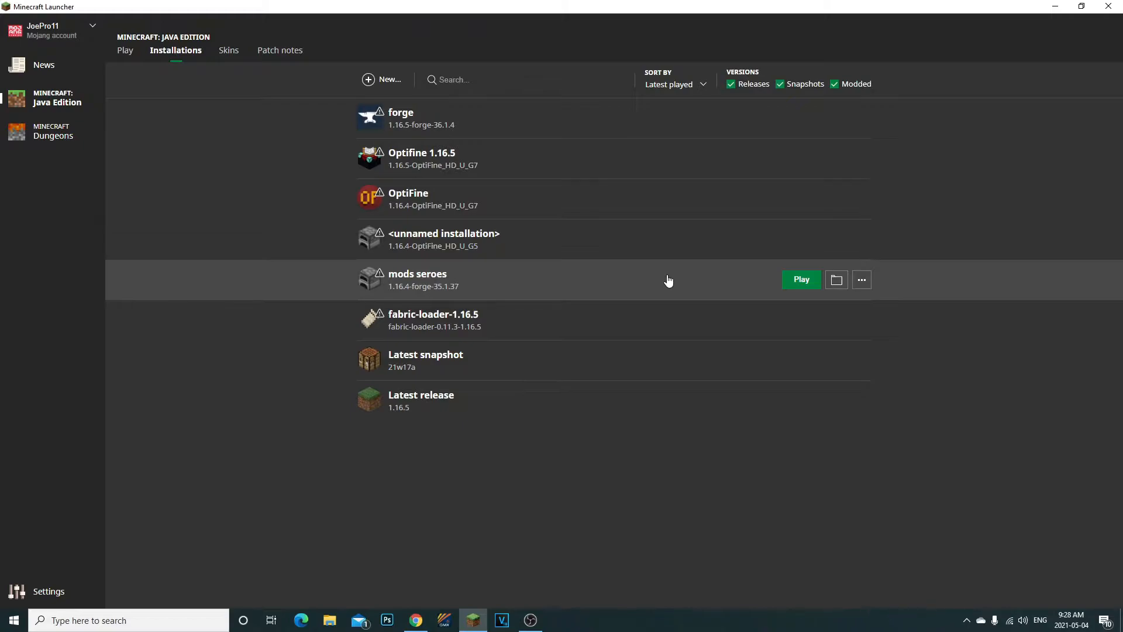
mouse_move(652, 279)
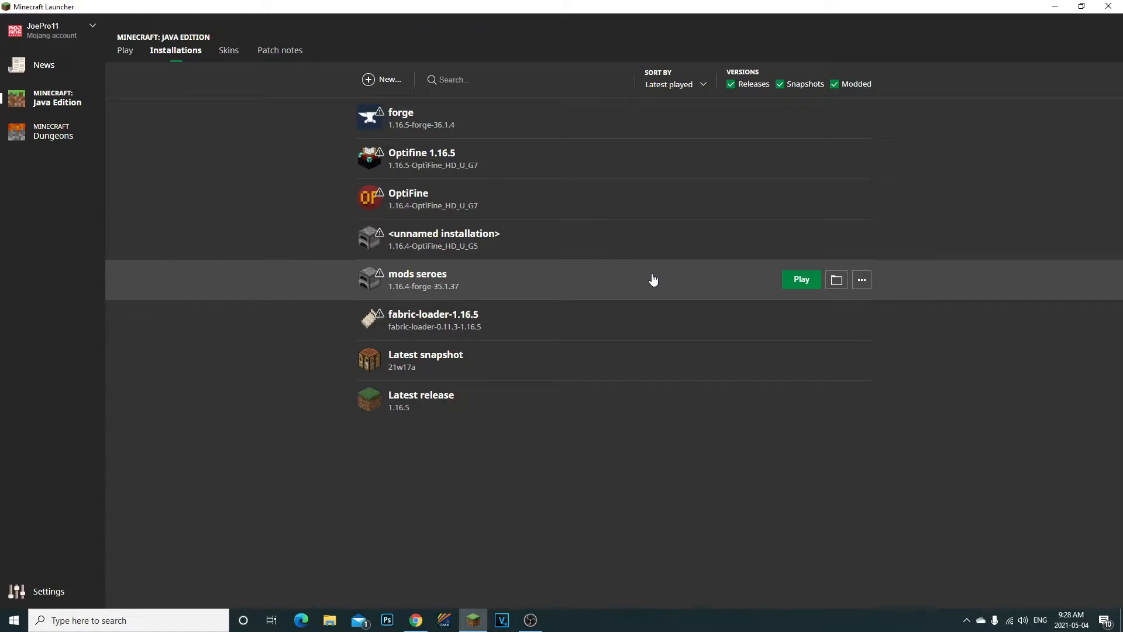
mouse_move(656, 294)
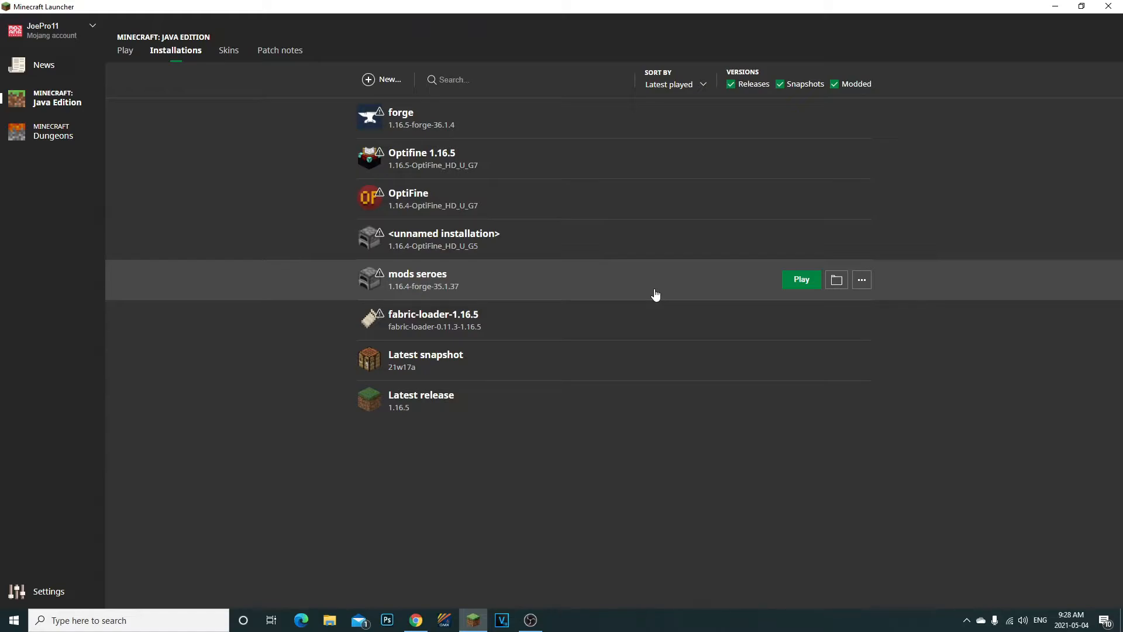
mouse_move(483, 247)
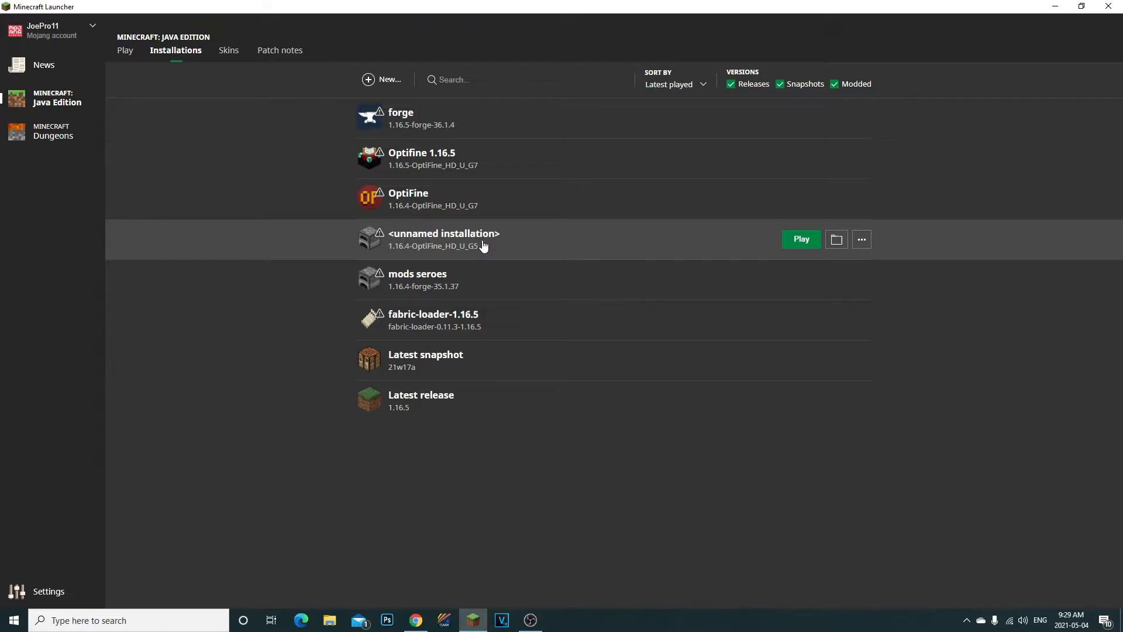
mouse_move(481, 237)
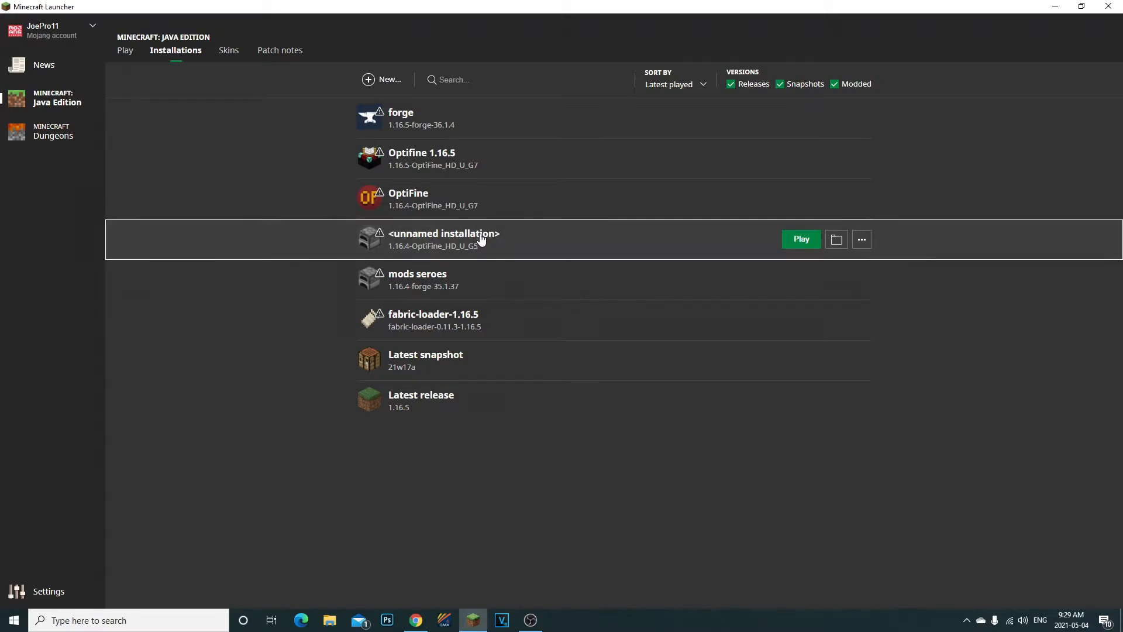
mouse_move(835, 239)
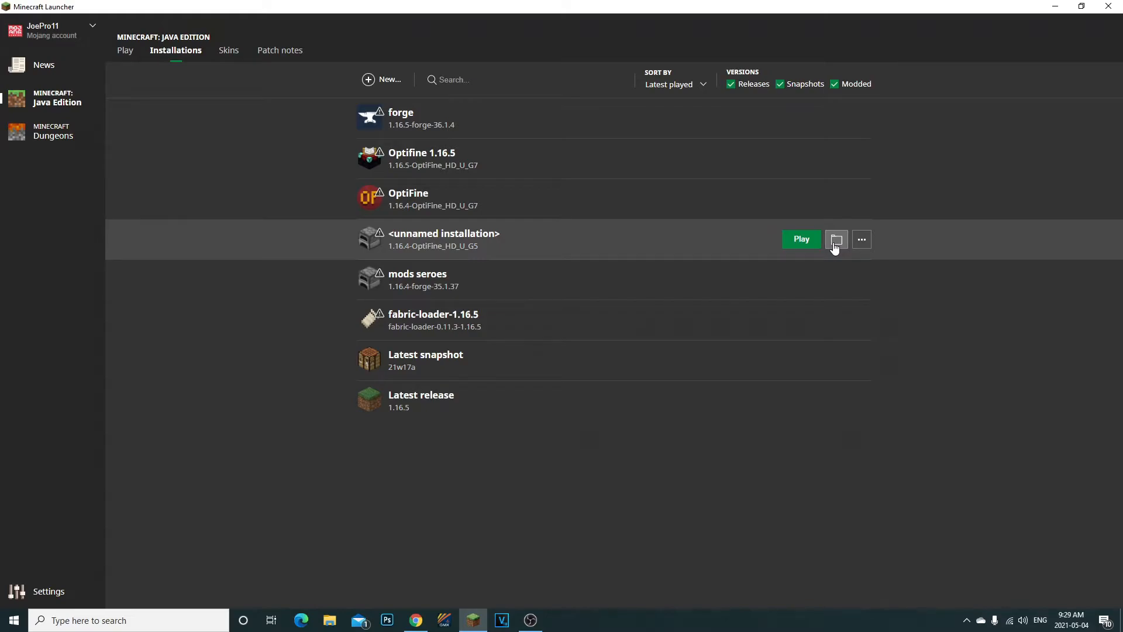
click(835, 239)
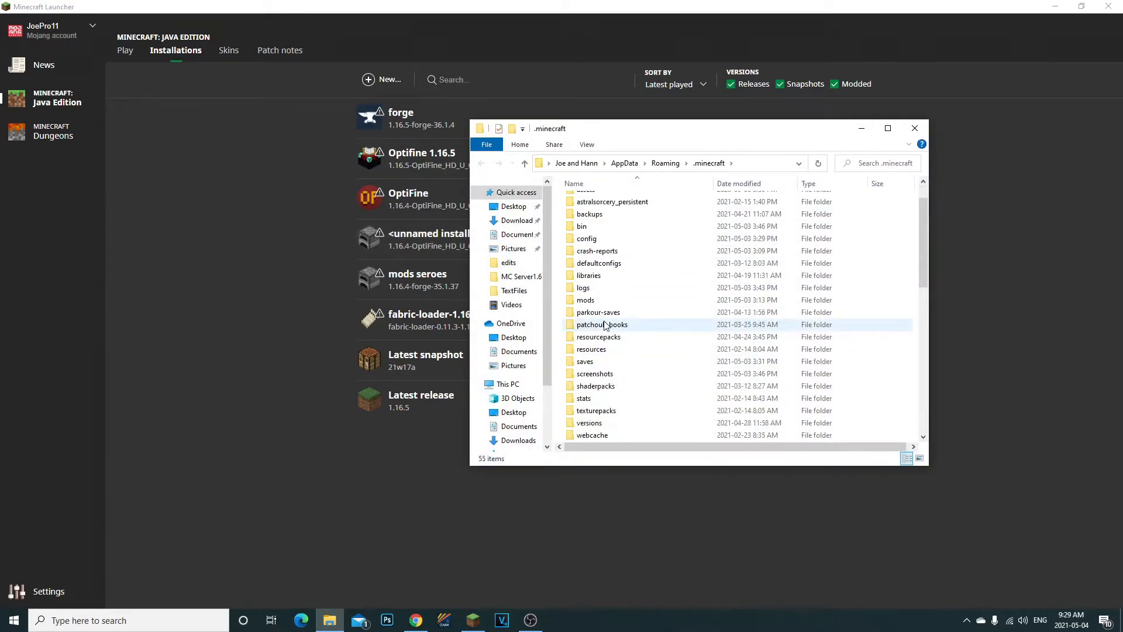
click(914, 127)
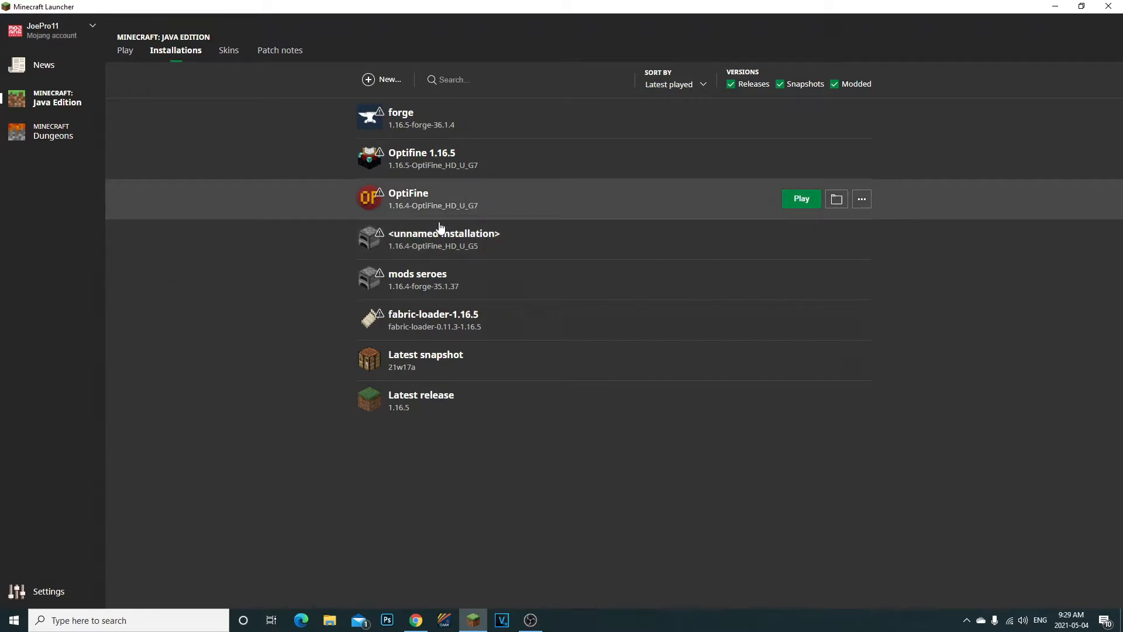
click(382, 80)
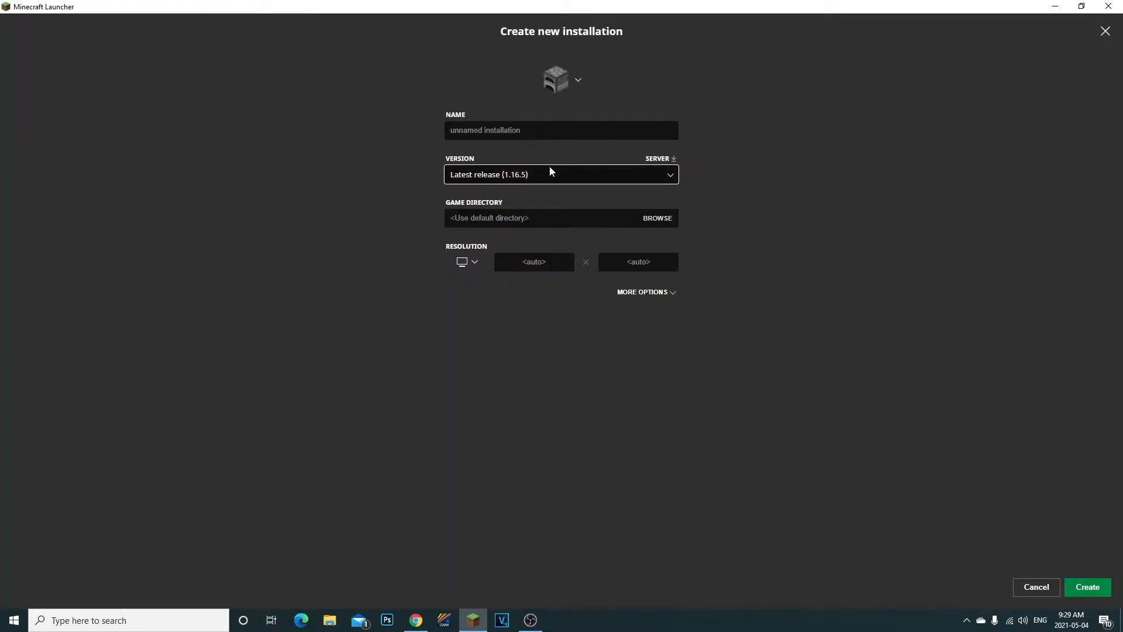
click(561, 174)
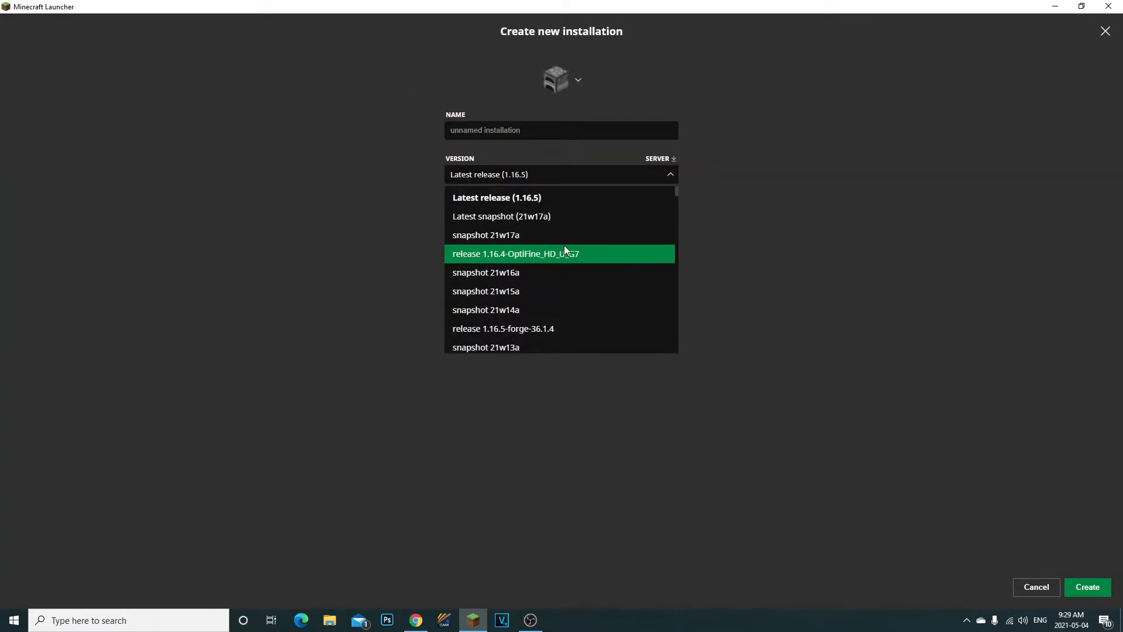
scroll(down, 3)
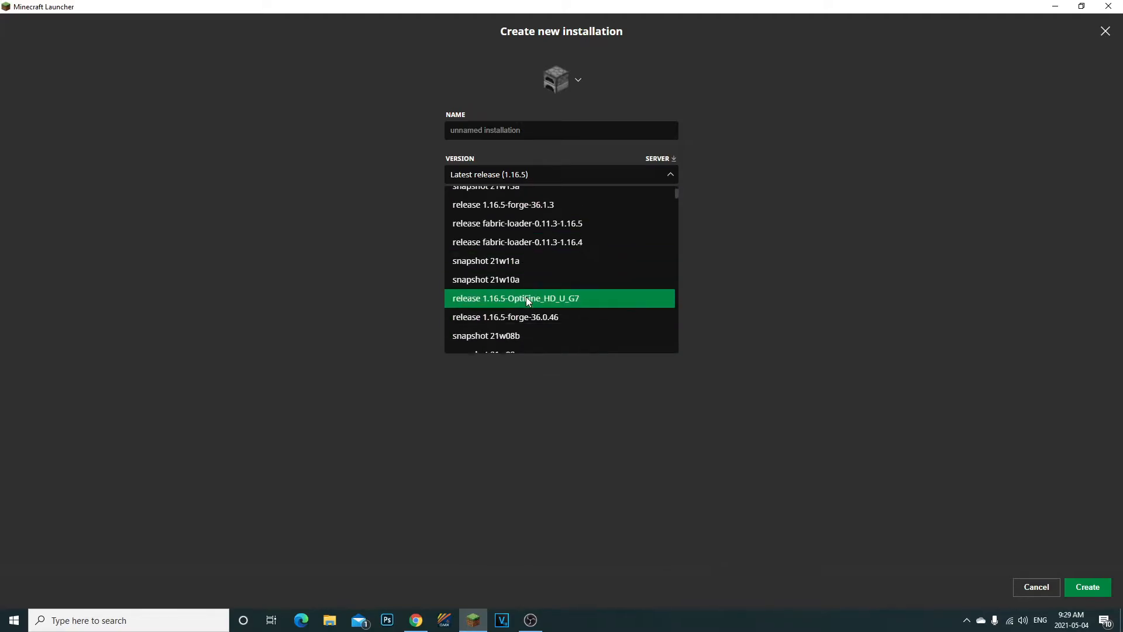
scroll(down, 3)
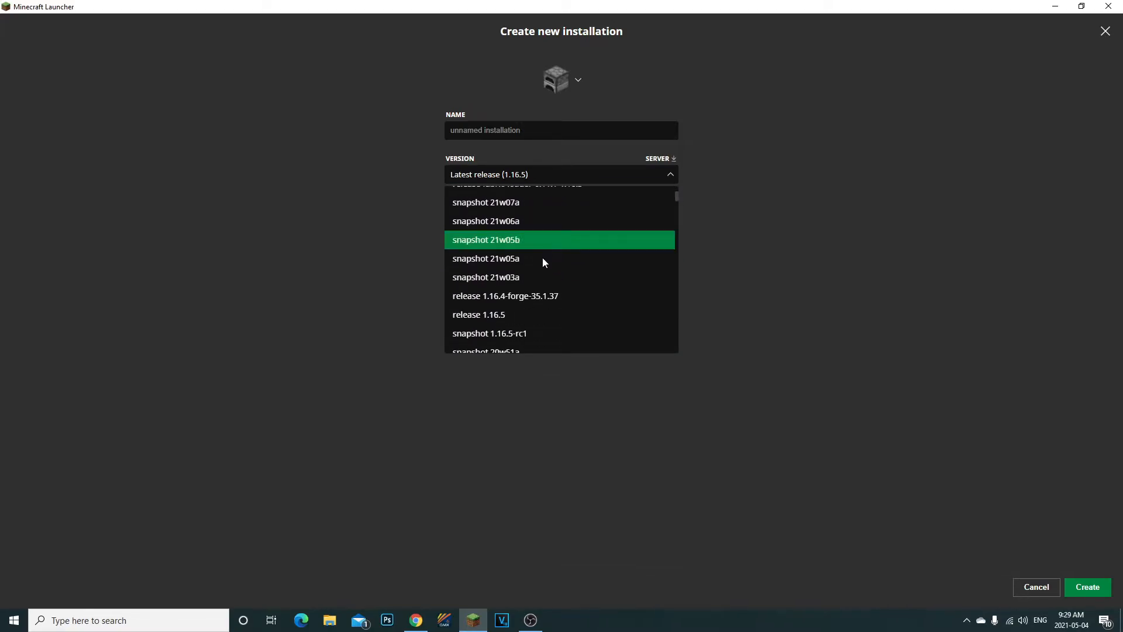
click(478, 315)
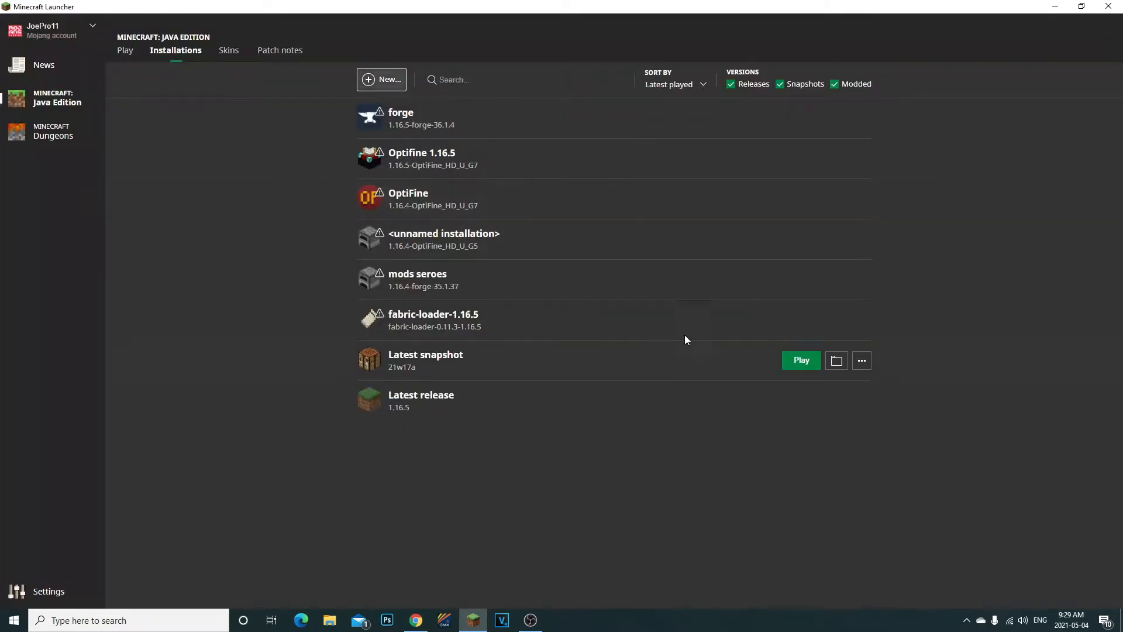
mouse_move(270, 253)
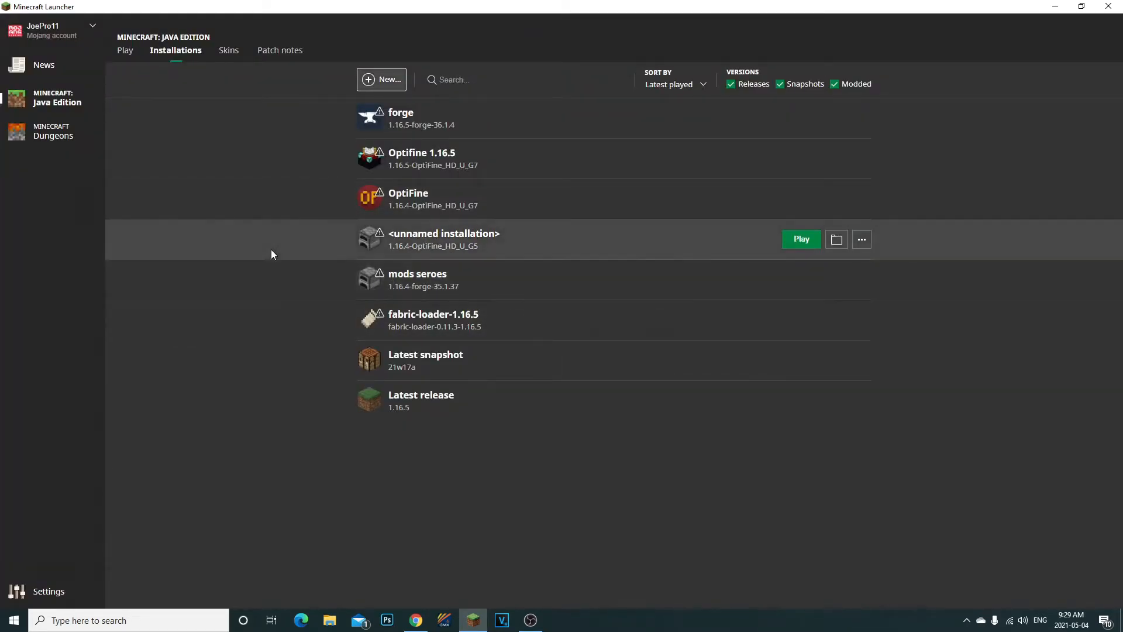
mouse_move(657, 253)
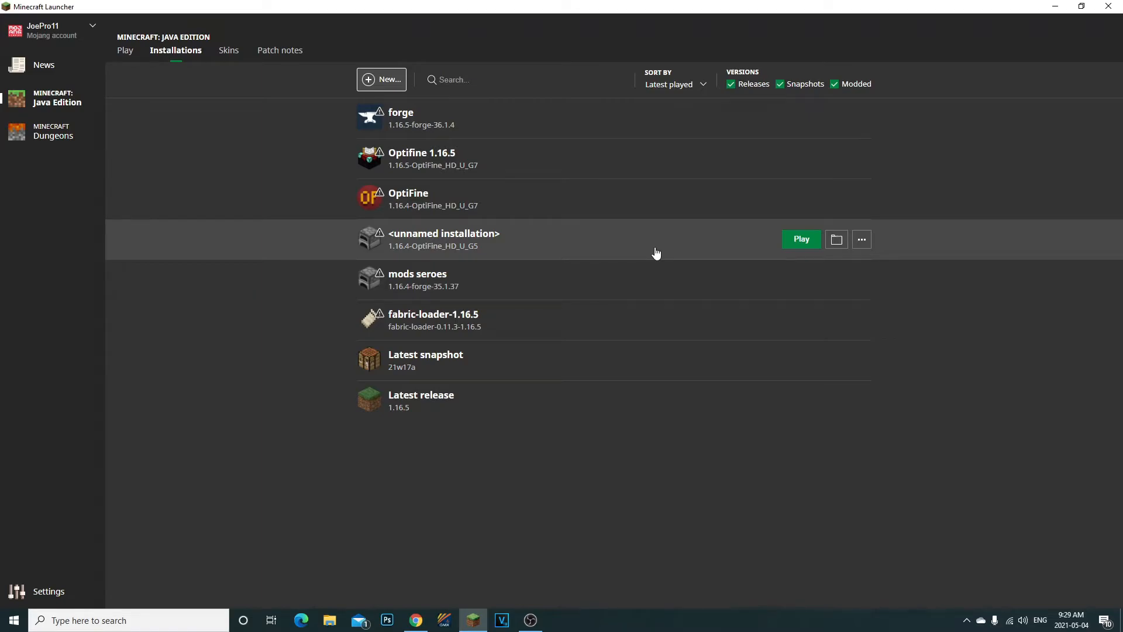
mouse_move(432, 246)
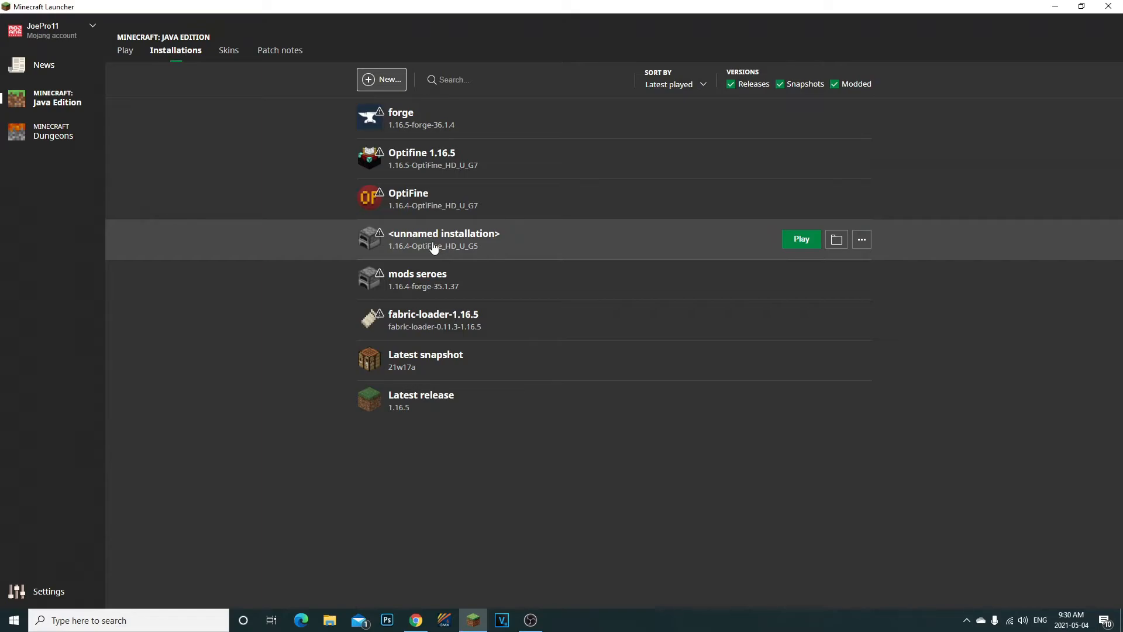
mouse_move(561, 249)
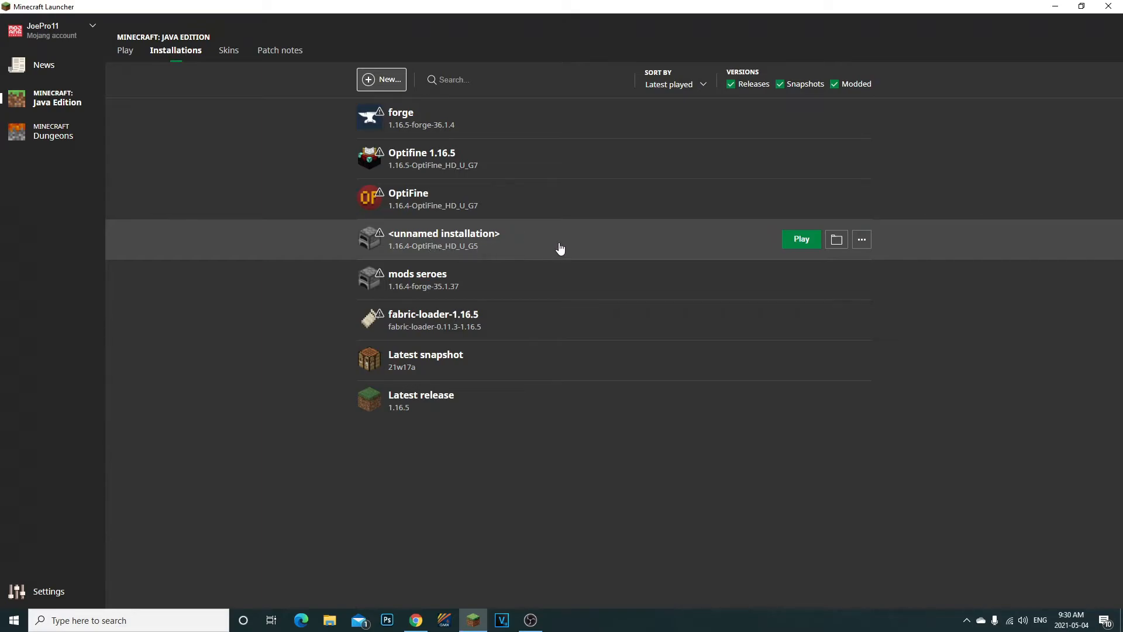
mouse_move(415, 208)
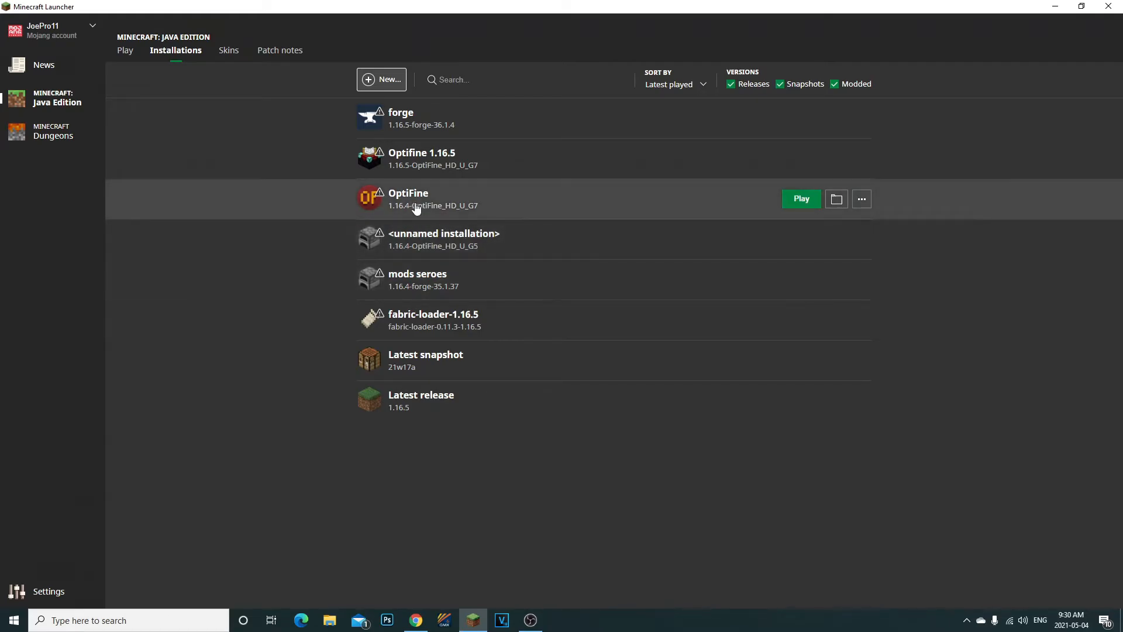
mouse_move(836, 198)
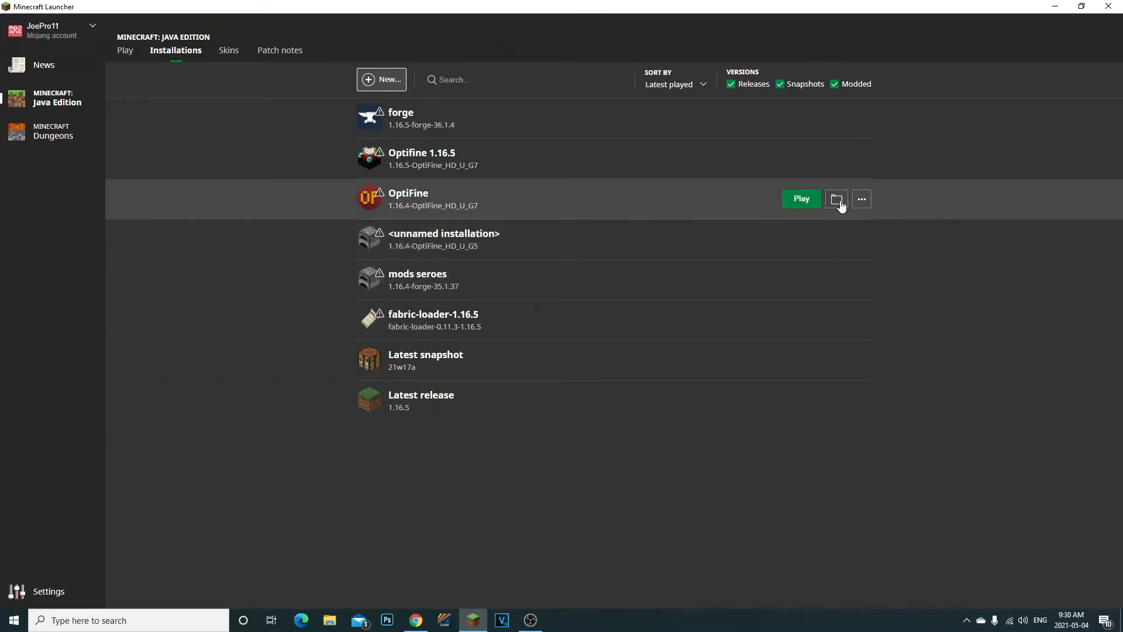
Step: Open OptiFine's options file, select the gamma:20.0 line, then close Notepad
click(835, 199)
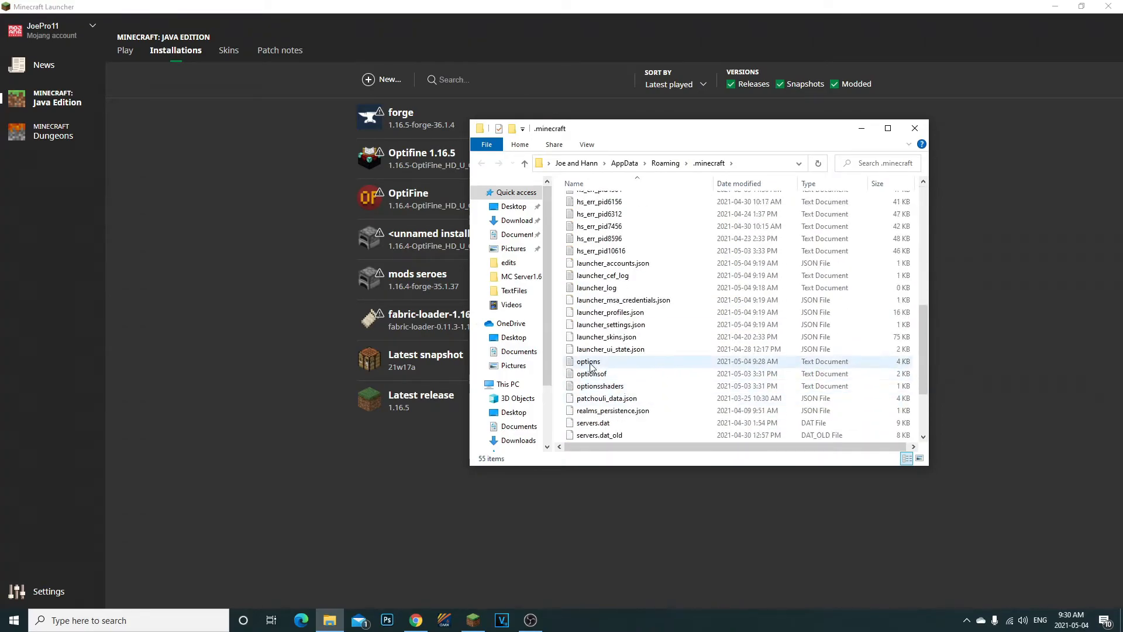
double_click(588, 361)
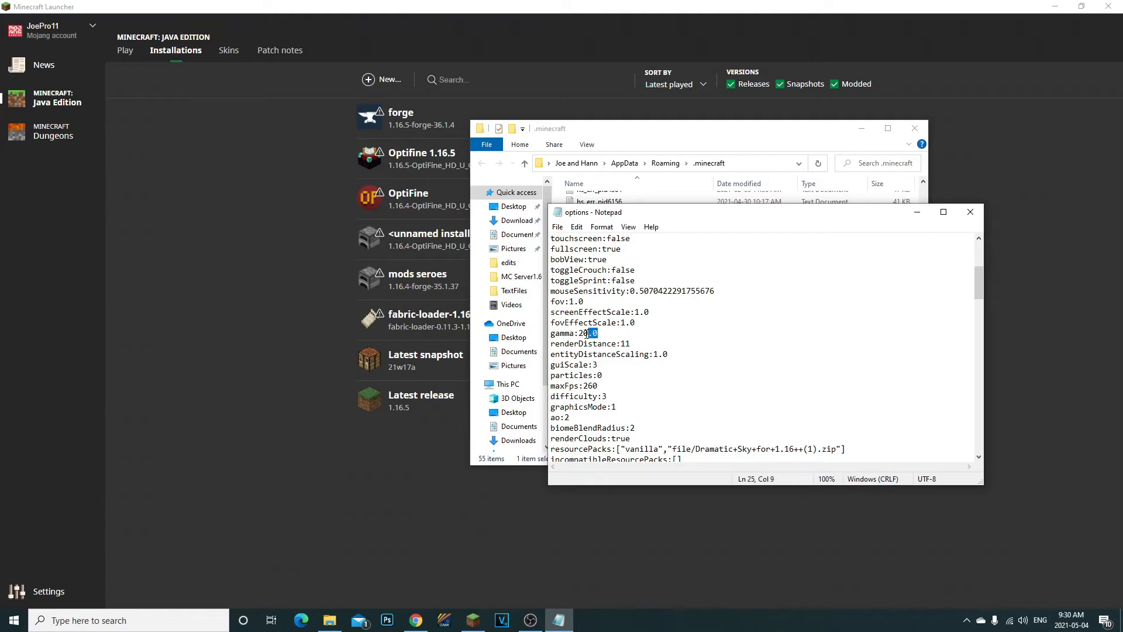
triple_click(574, 333)
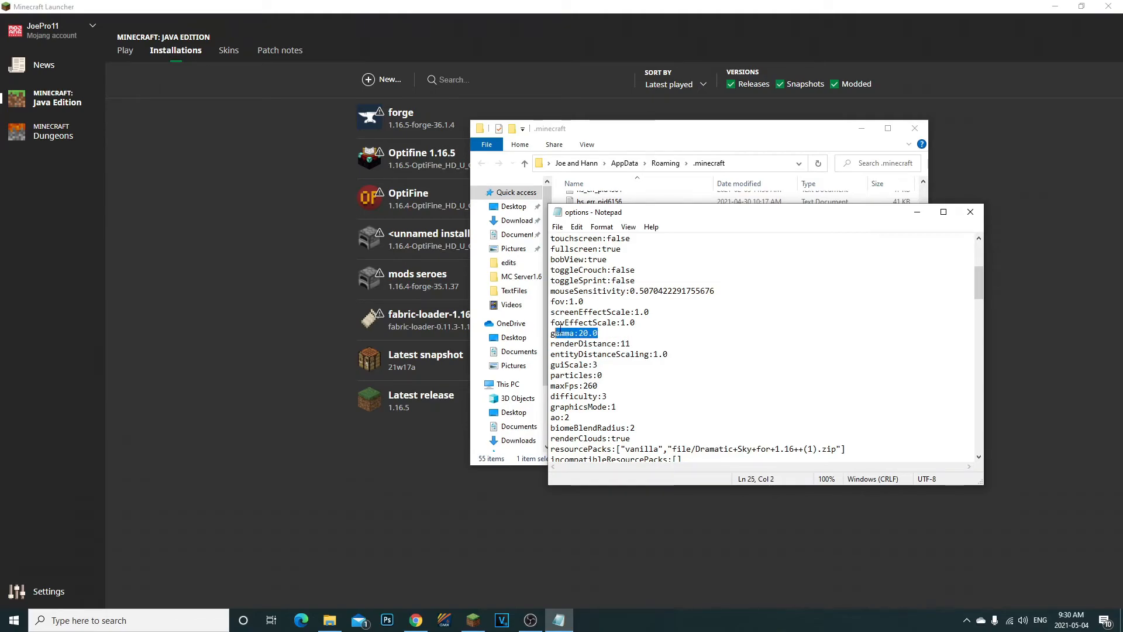
click(557, 226)
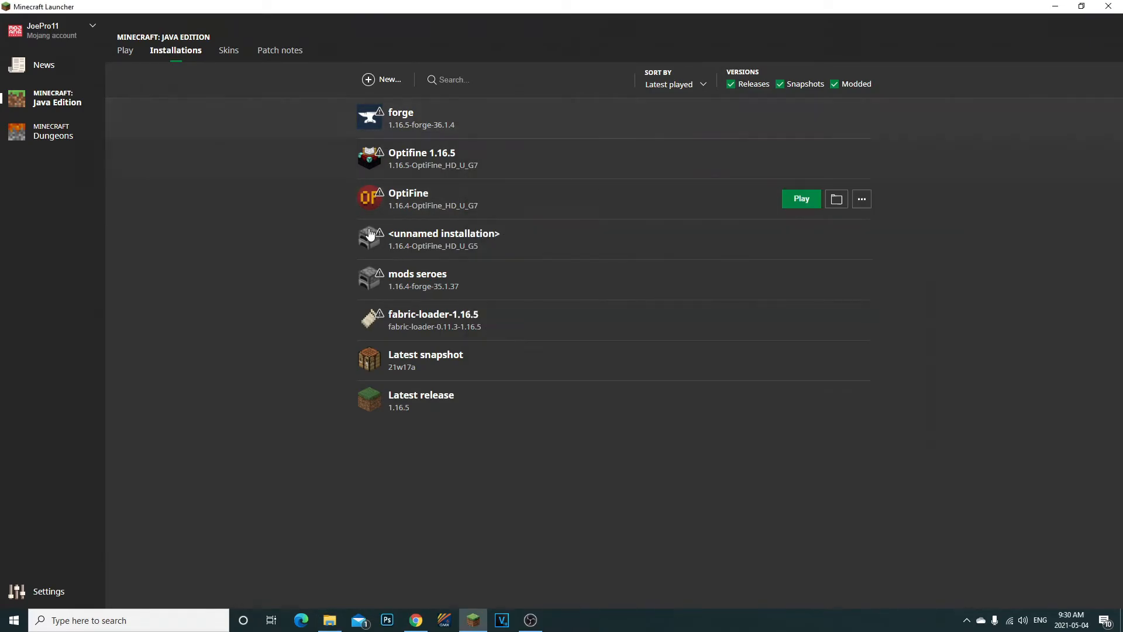
mouse_move(506, 216)
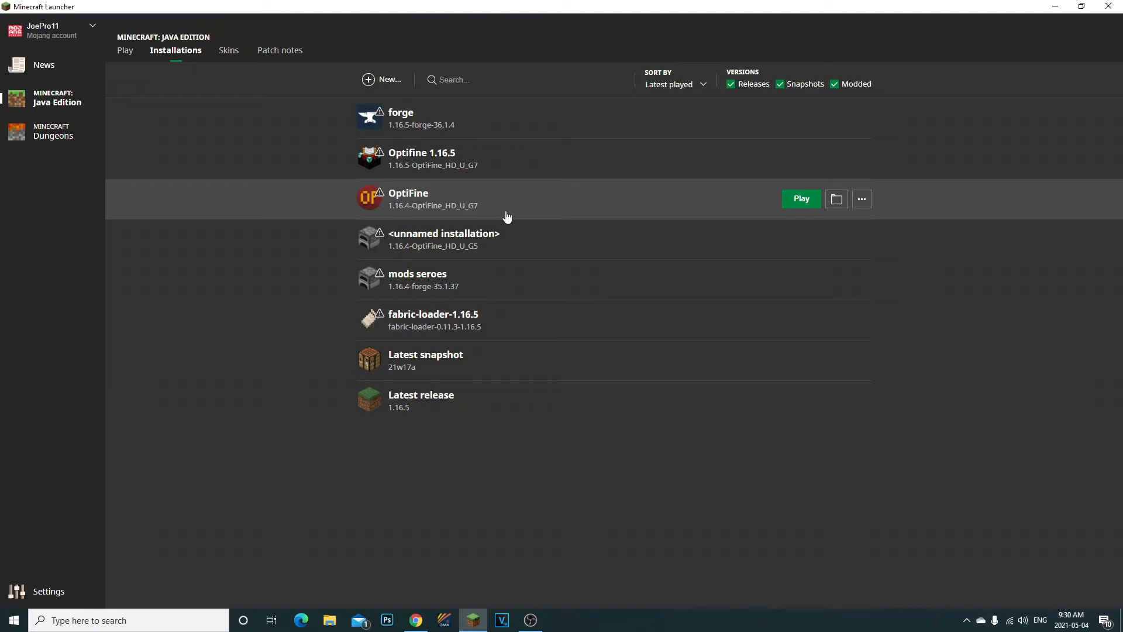
mouse_move(622, 199)
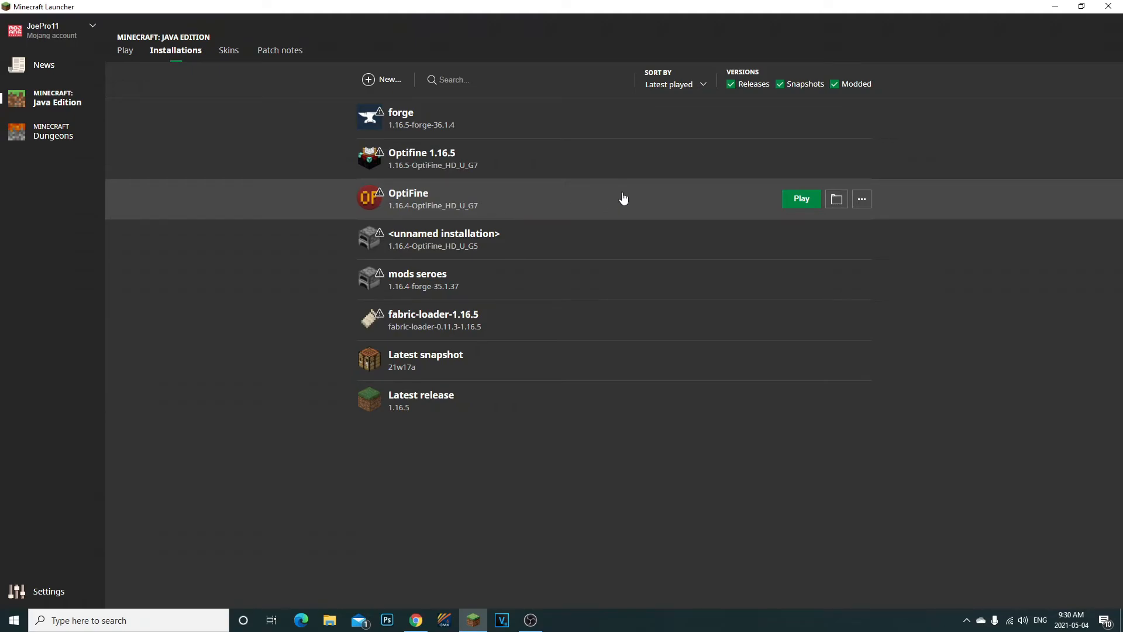
mouse_move(624, 194)
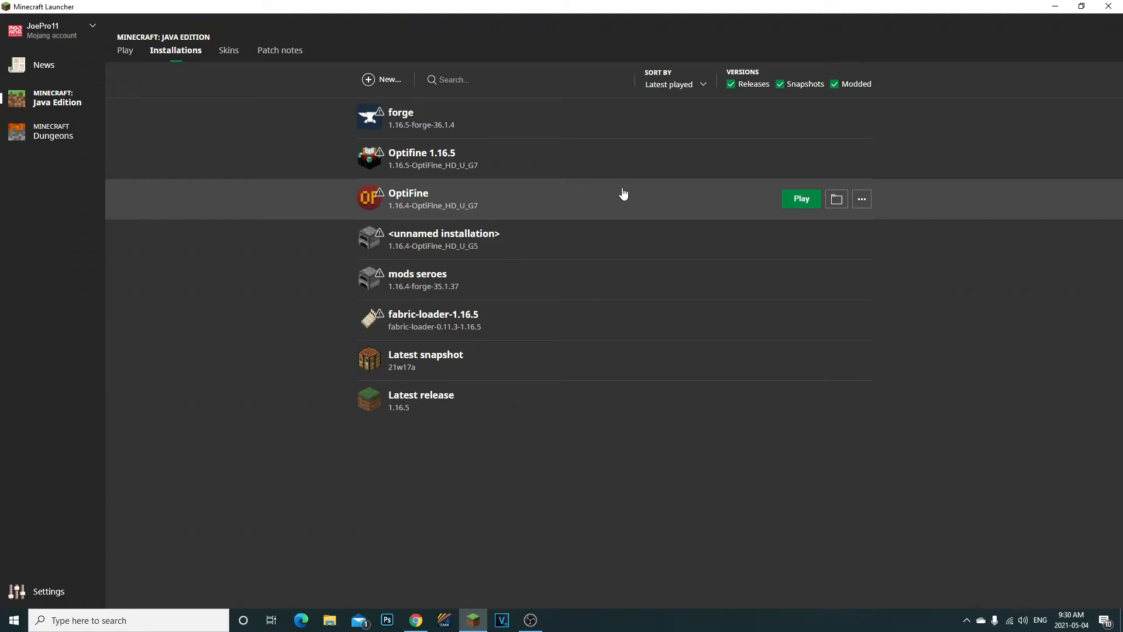
mouse_move(506, 203)
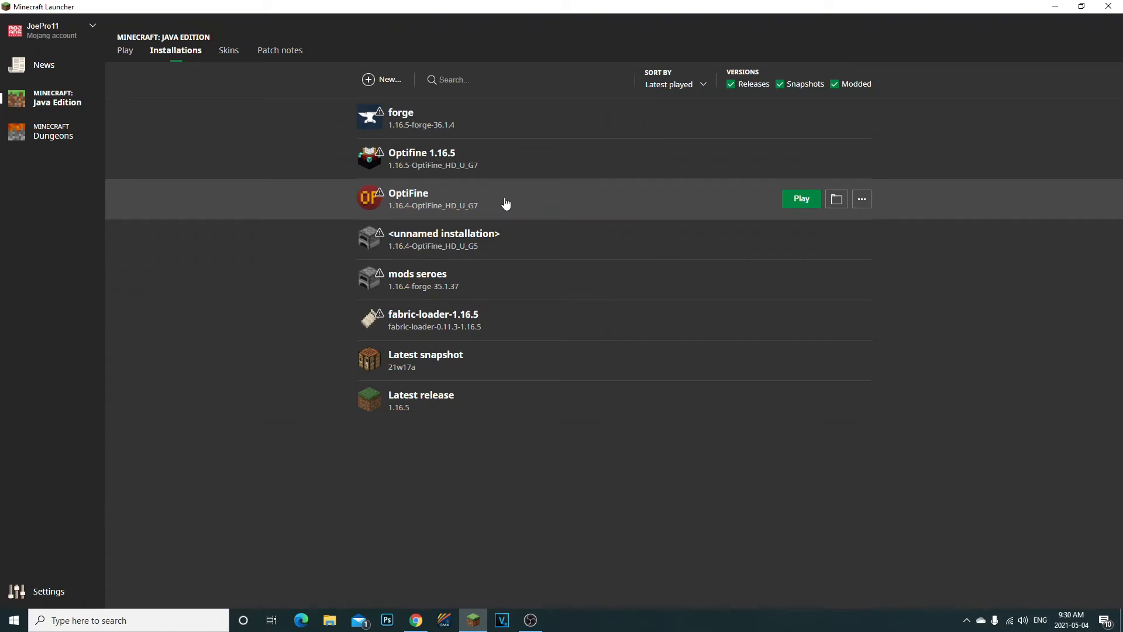